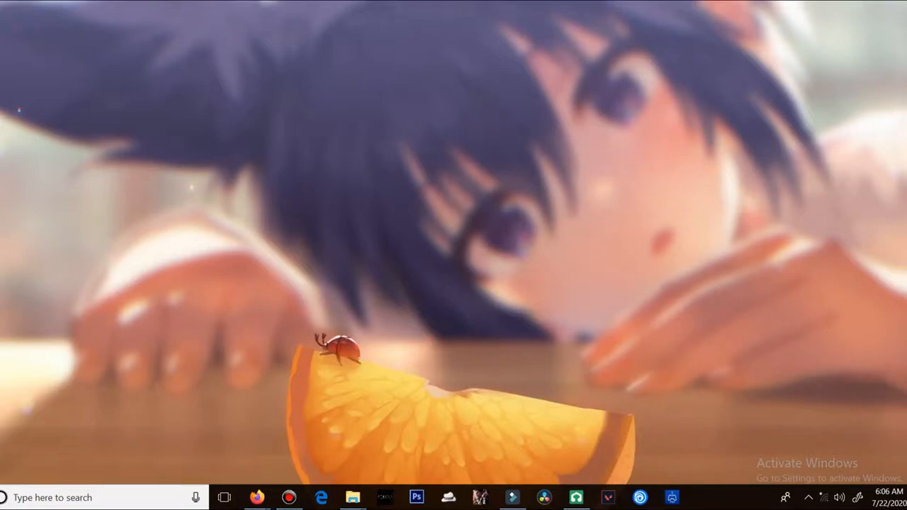
mouse_move(257, 497)
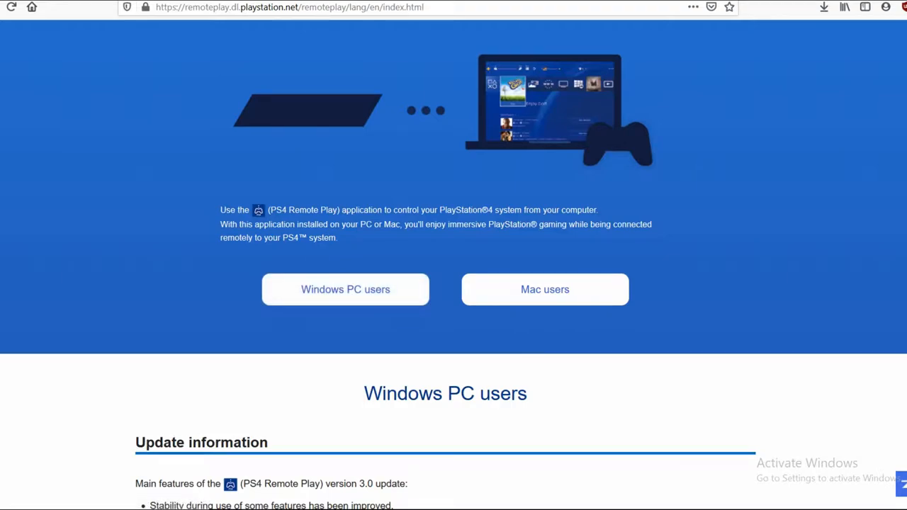
mouse_move(545, 290)
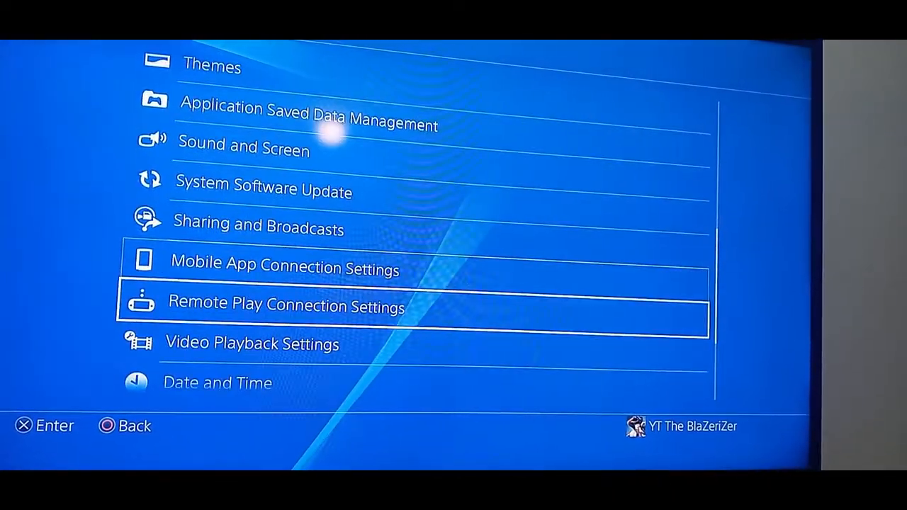
left_click(286, 305)
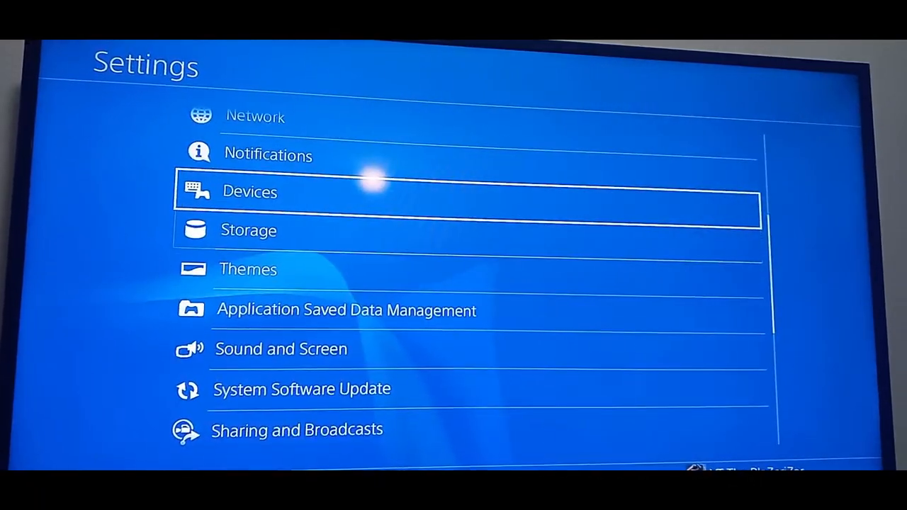
left_click(250, 191)
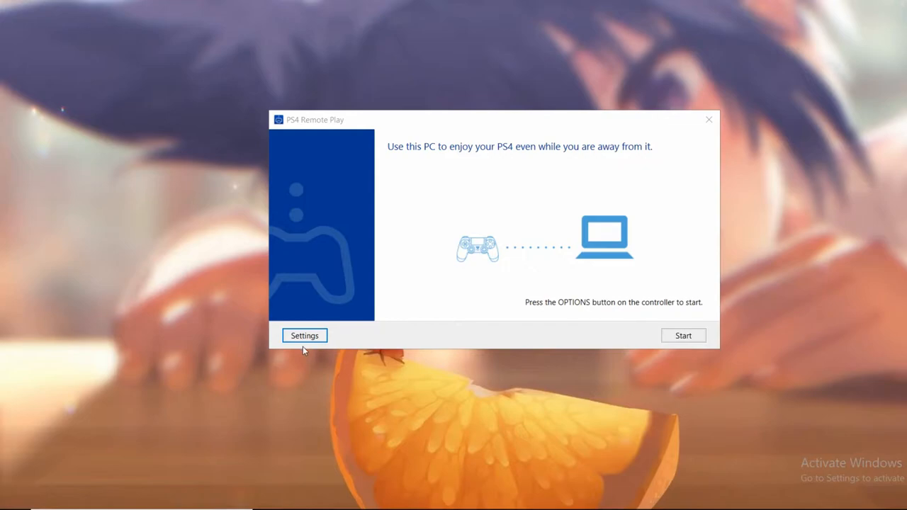
Sign in to PlayStation Network and keep resolution at Standard (540p) and frame rate at Standard.
left_click(304, 336)
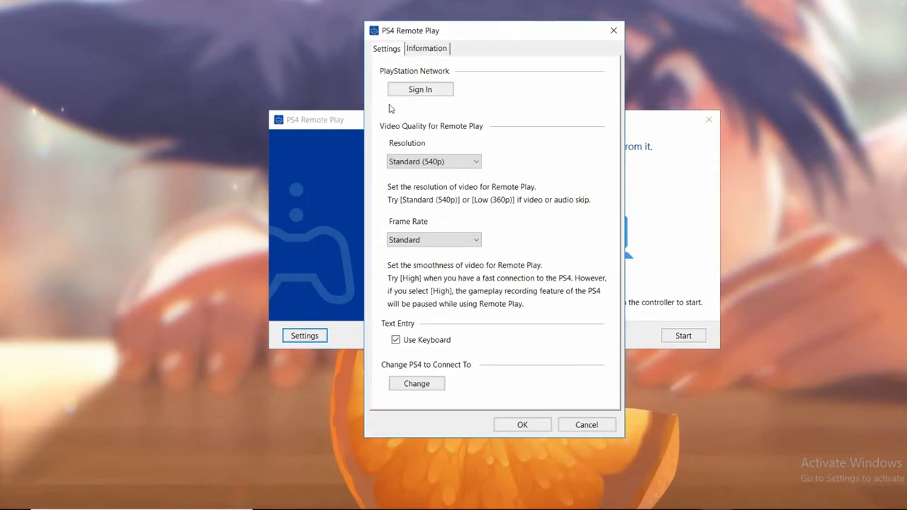
left_click(420, 89)
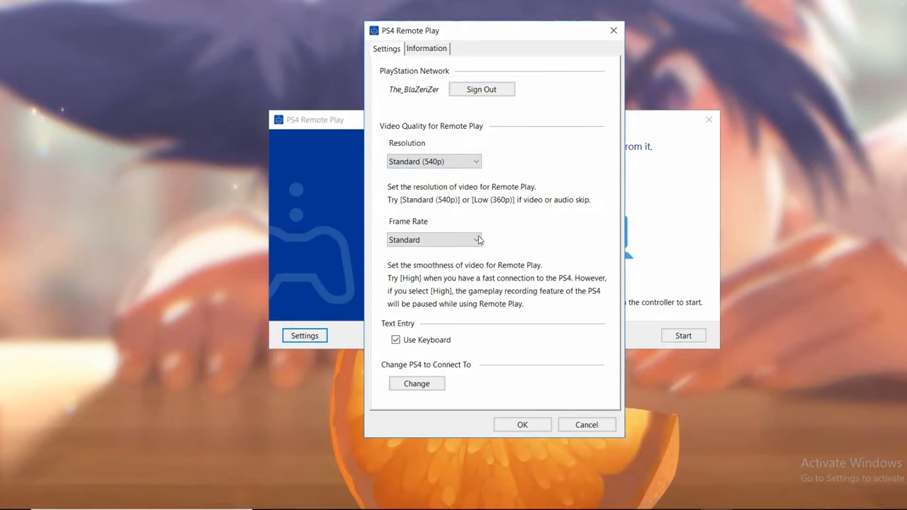
left_click(434, 239)
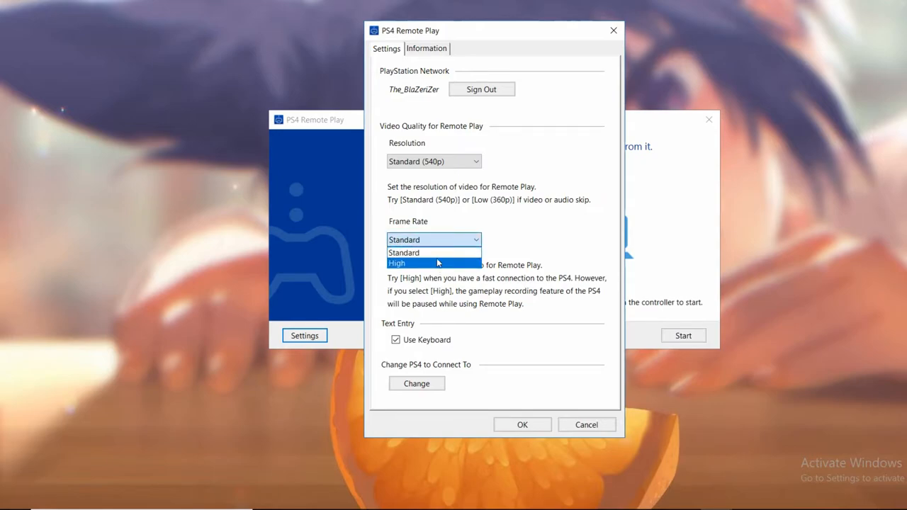
left_click(403, 252)
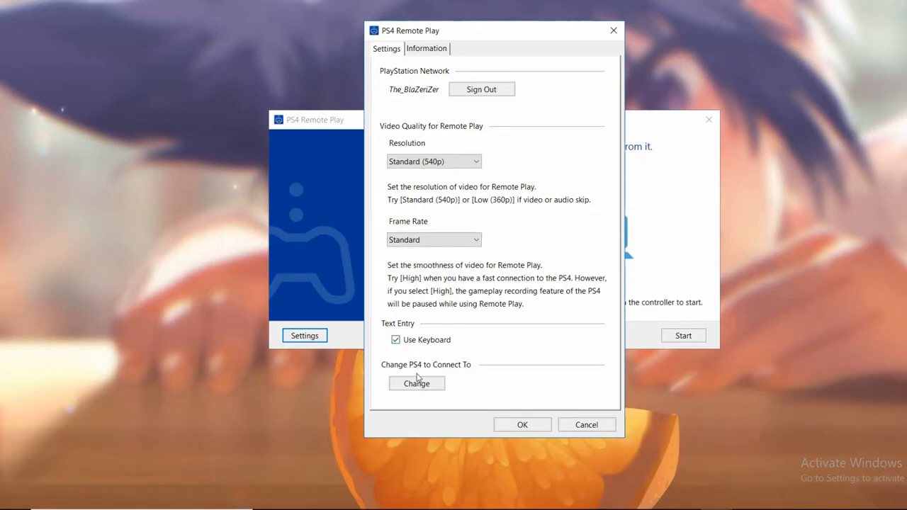
mouse_move(535, 409)
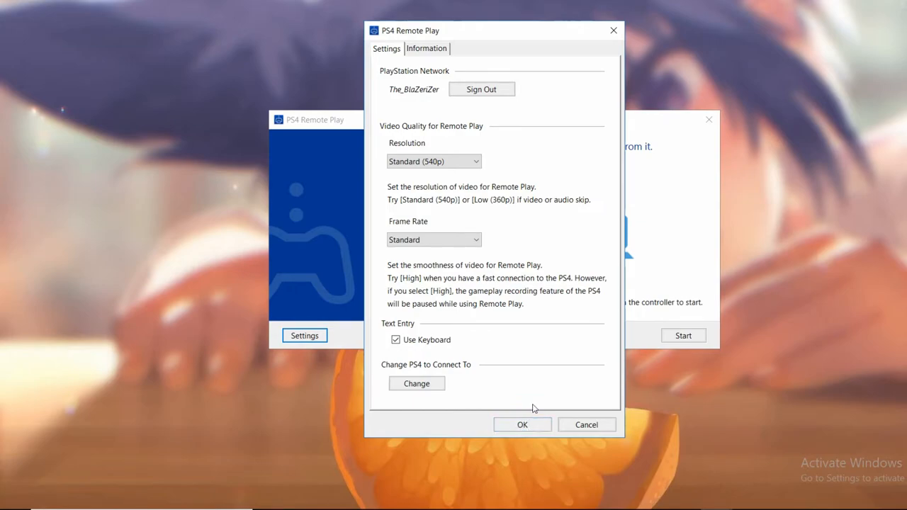
mouse_move(522, 424)
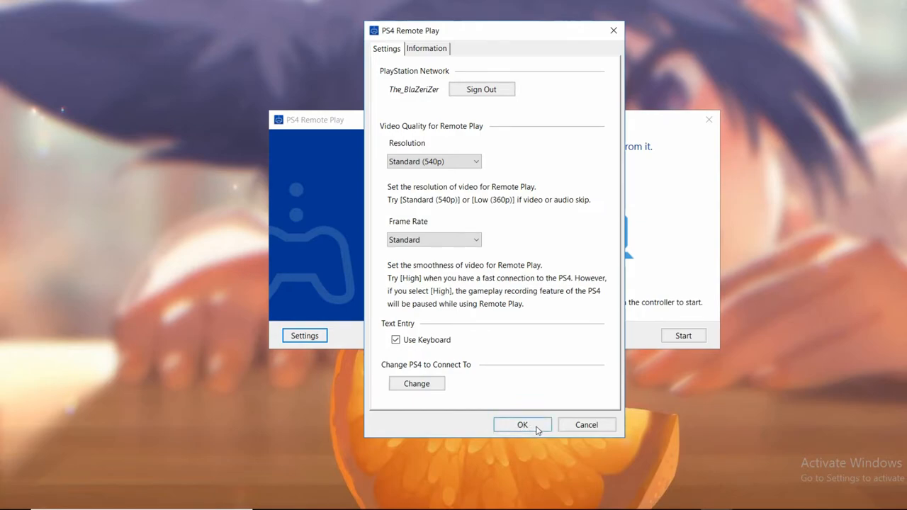
Save the settings, start streaming the PS4 home screen, and launch Fortnite.
left_click(523, 424)
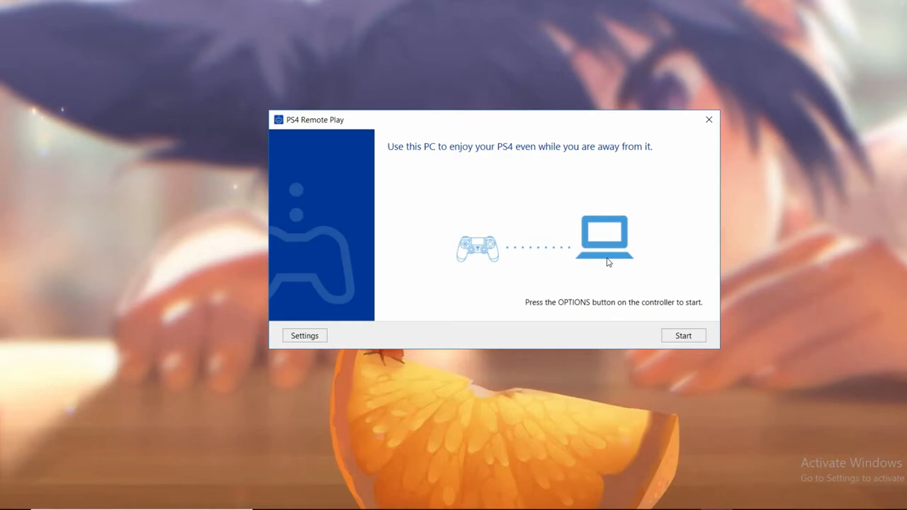
left_click(682, 335)
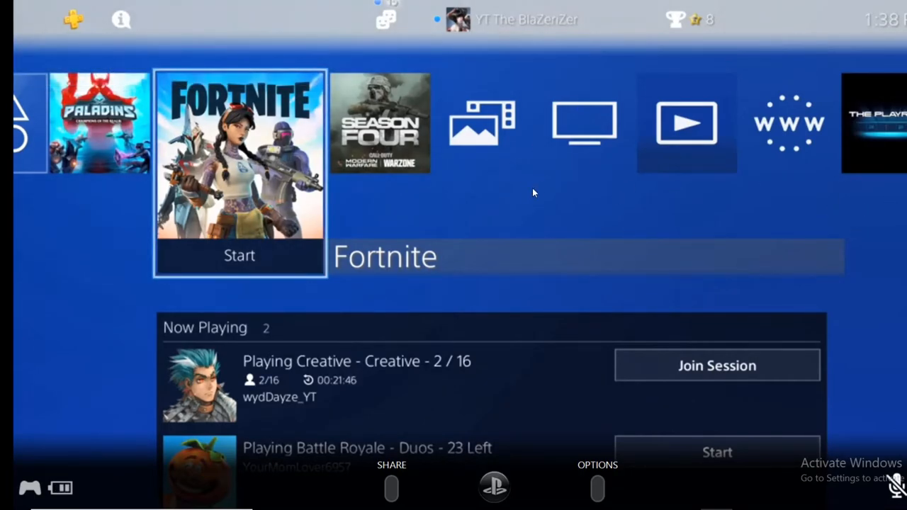
key("right")
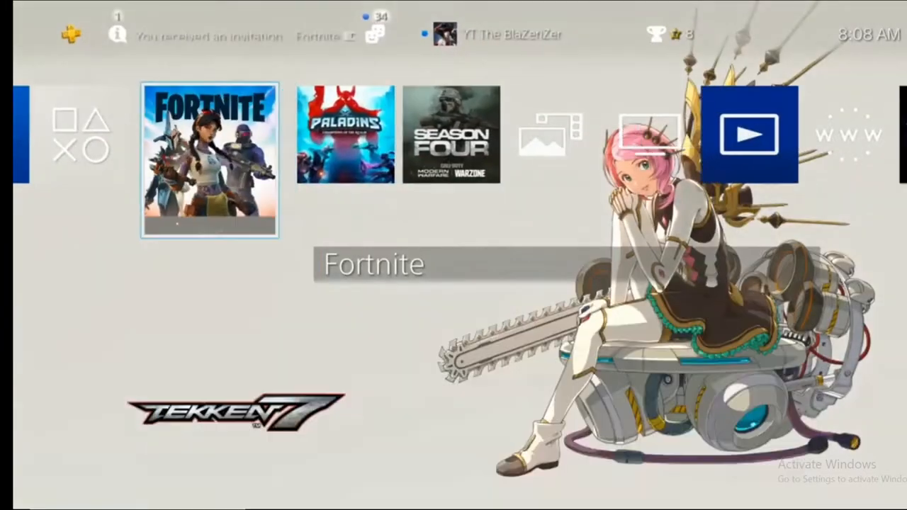
scroll("right", 3)
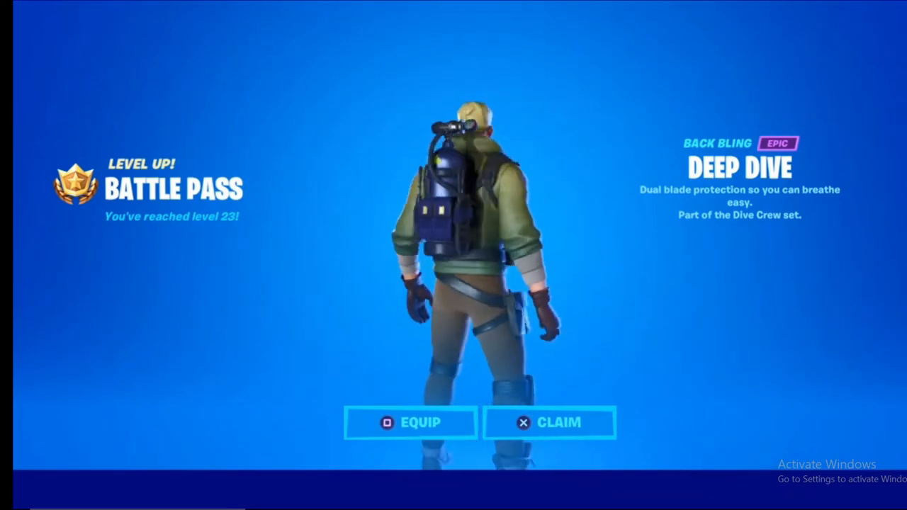
Dismiss the level-up reward and Battle Pass screens to reach the Fortnite squad lobby.
left_click(549, 423)
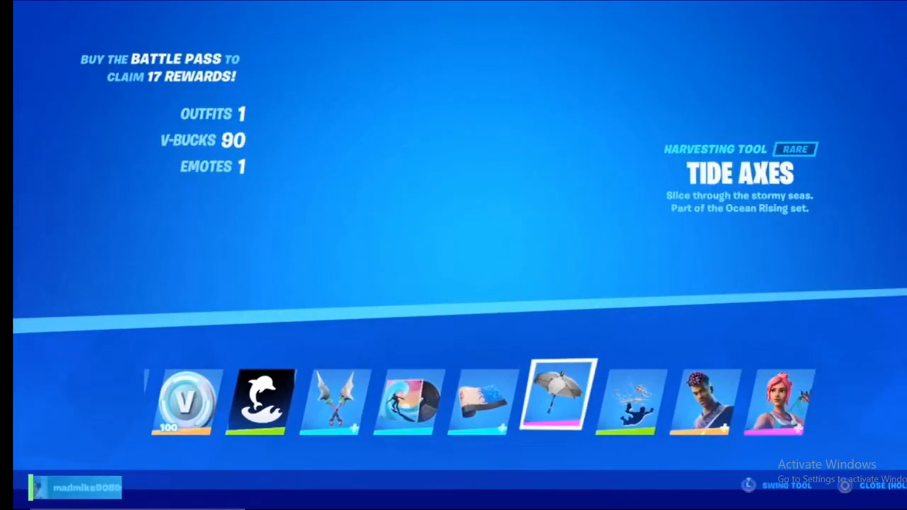
left_click(779, 400)
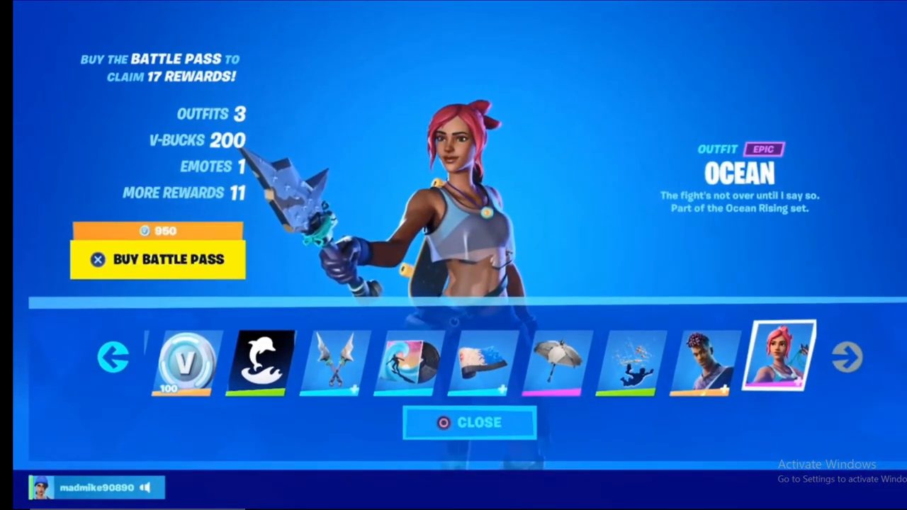
left_click(470, 424)
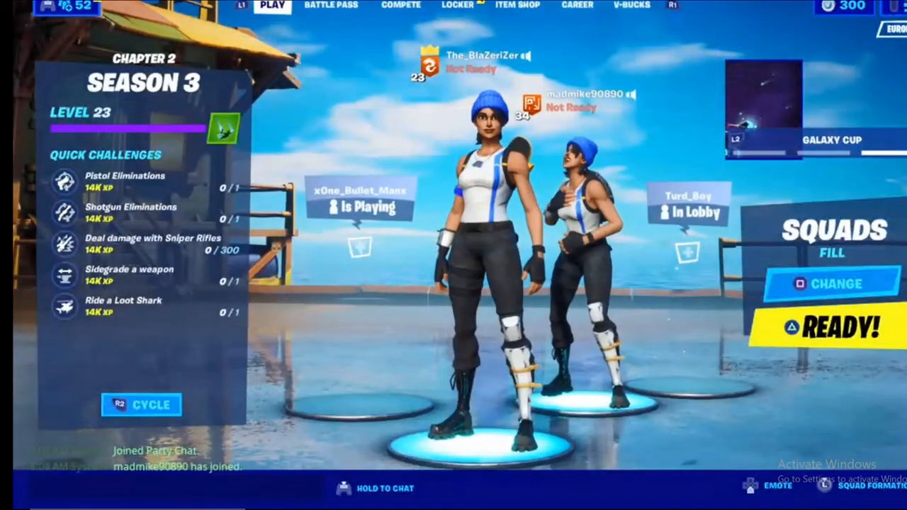